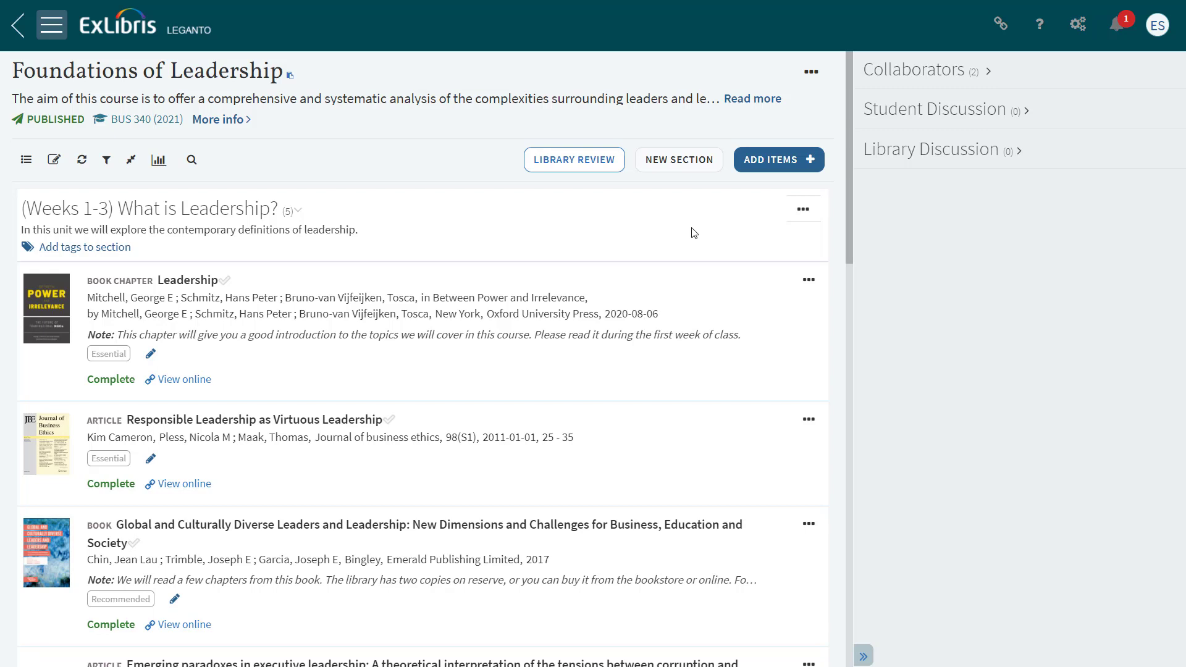
mouse_move(754, 174)
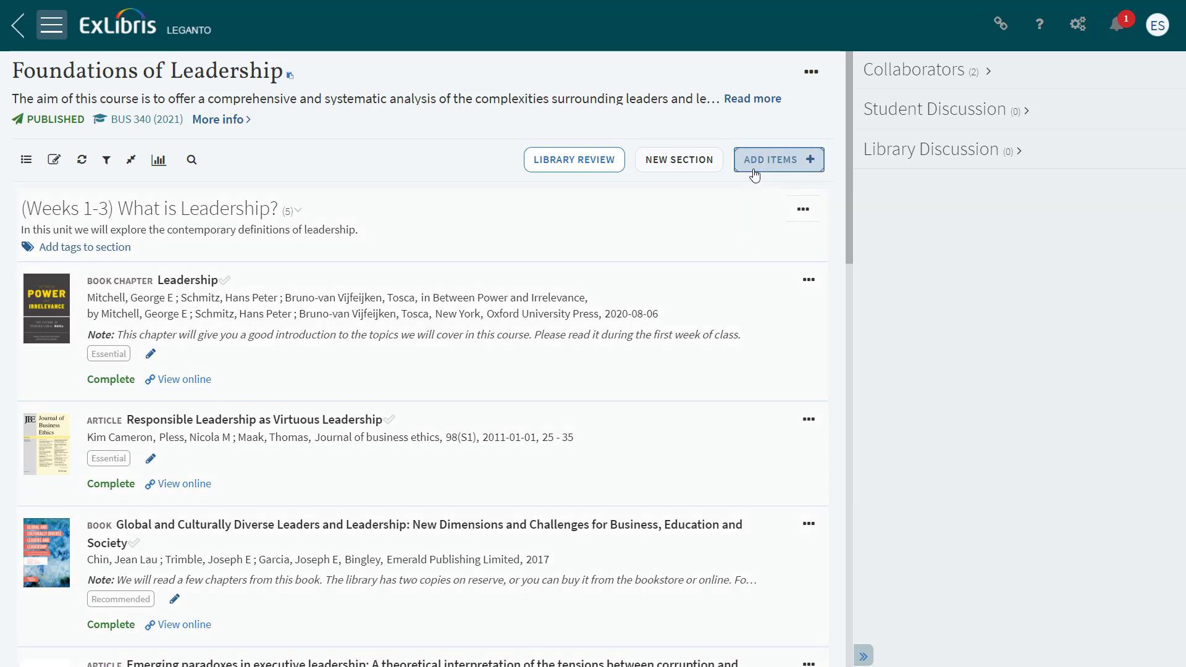
- Bring up the Add Items pane beside the Foundations of Leadership list
left_click(777, 159)
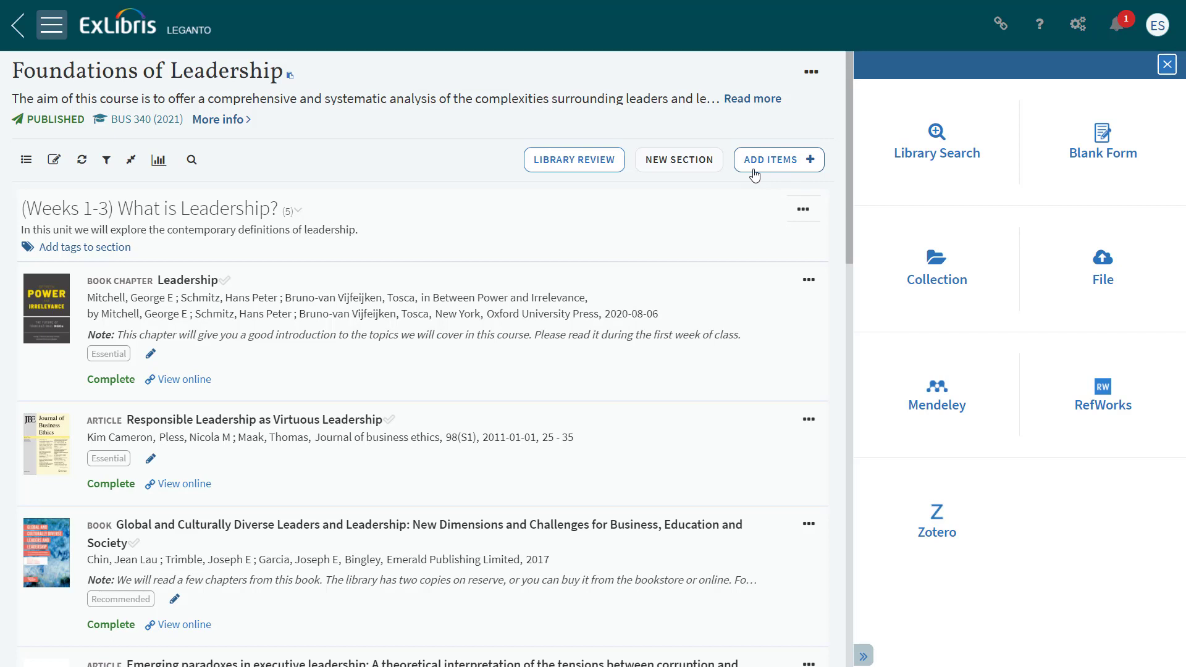
left_click(936, 141)
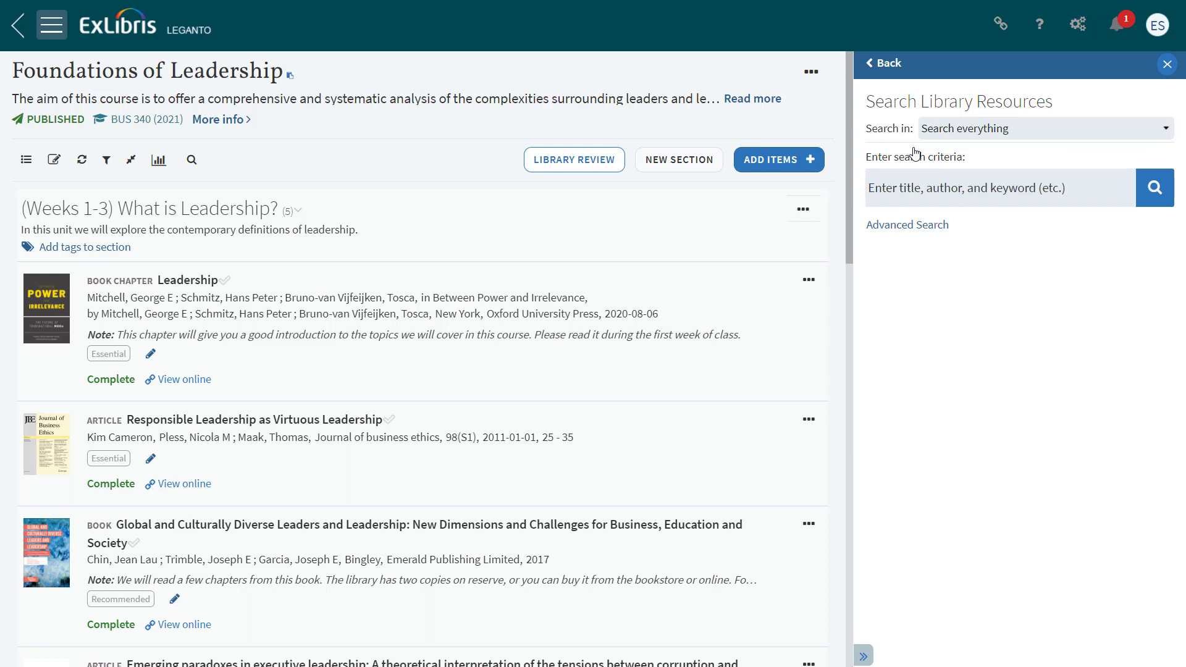
mouse_move(887, 63)
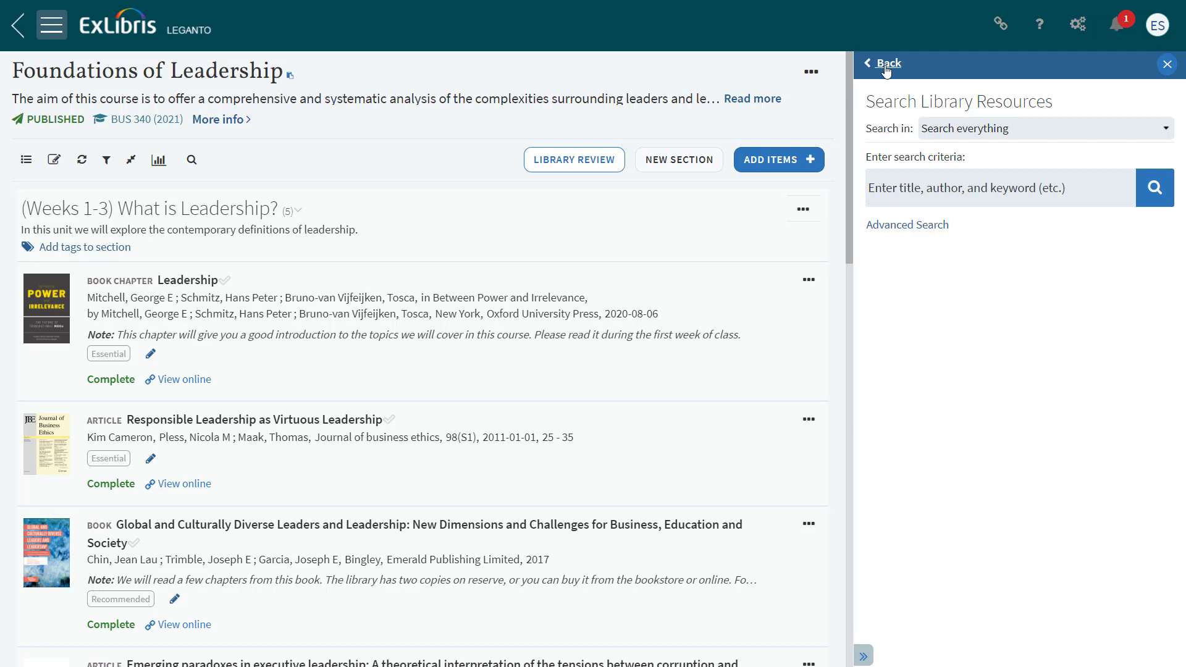
left_click(887, 63)
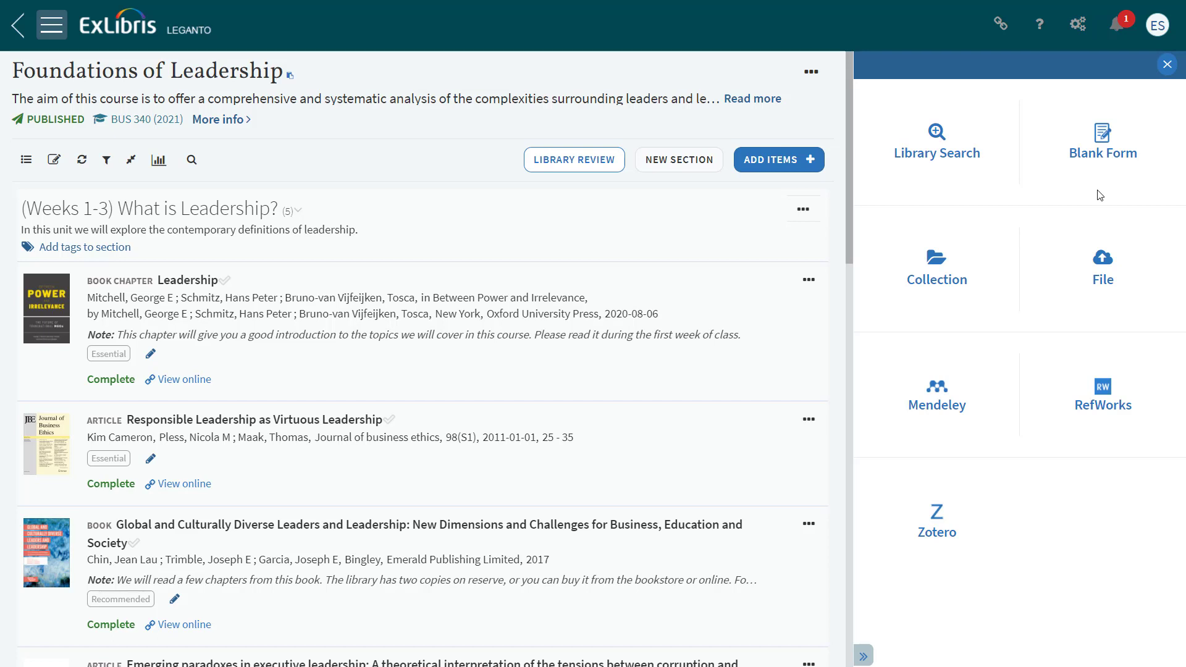
- Start a blank item form targeting the Weeks 1-3 What is Leadership? section
left_click(1102, 140)
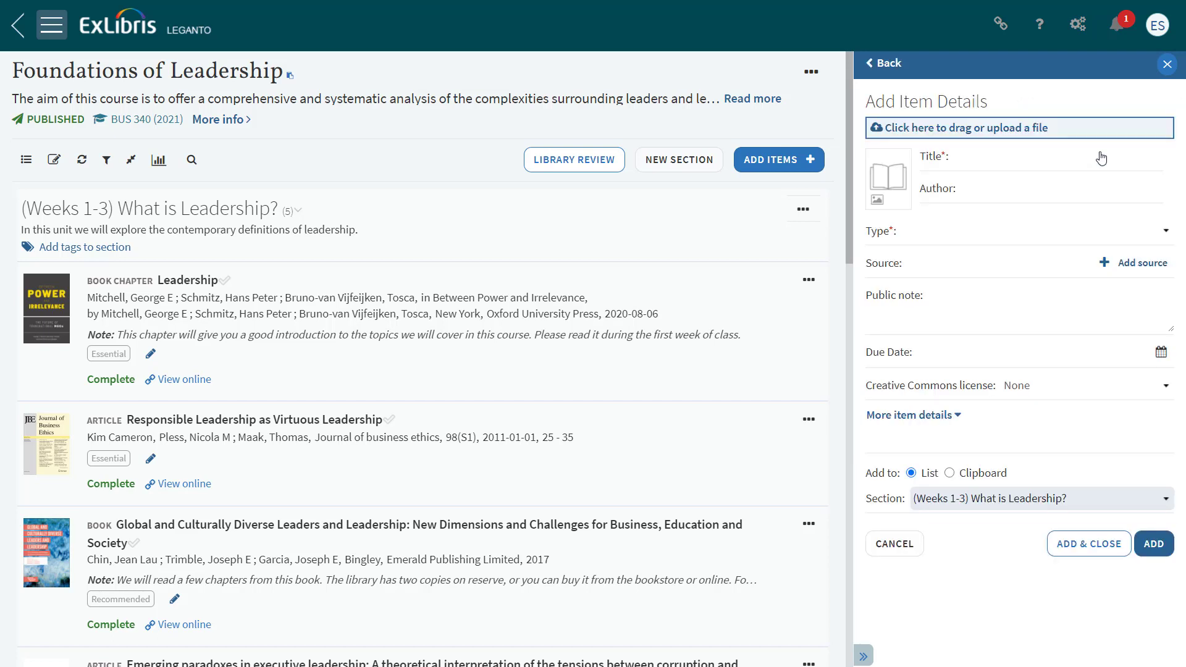
mouse_move(1095, 129)
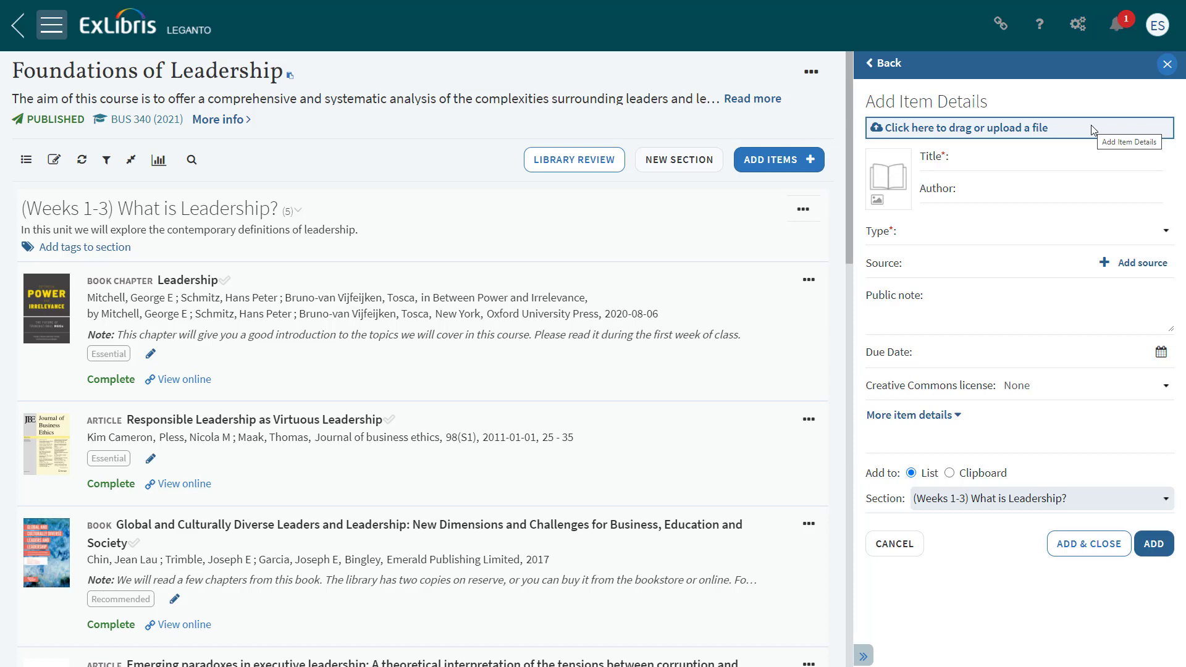
mouse_move(1037, 159)
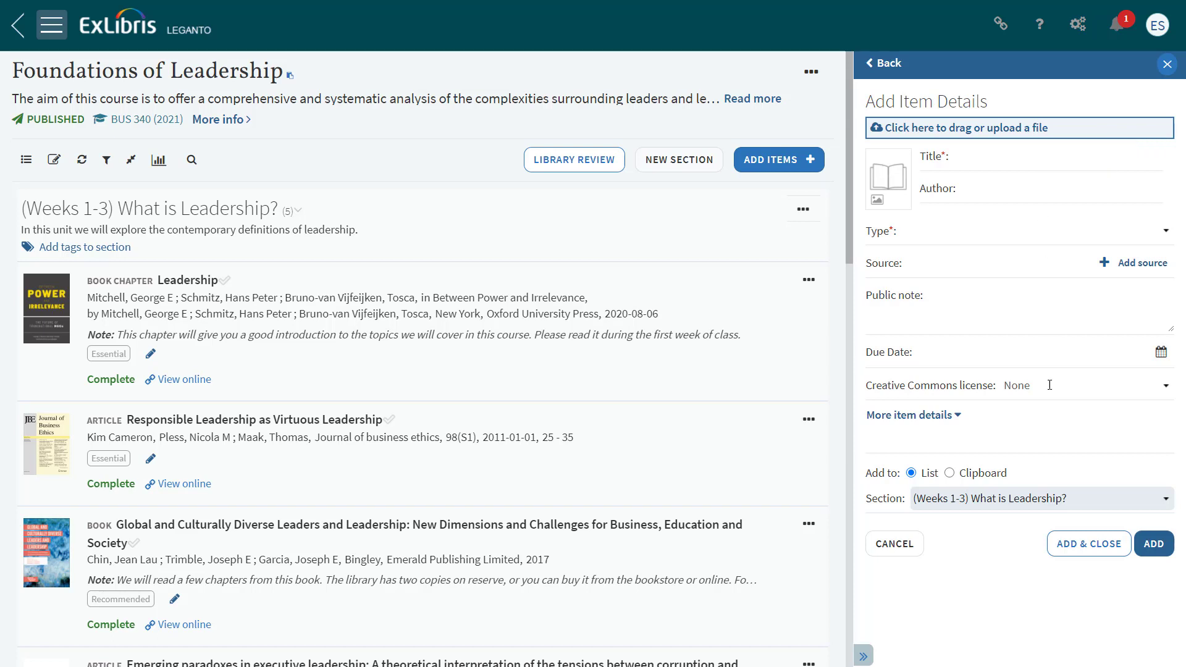
mouse_move(1087, 543)
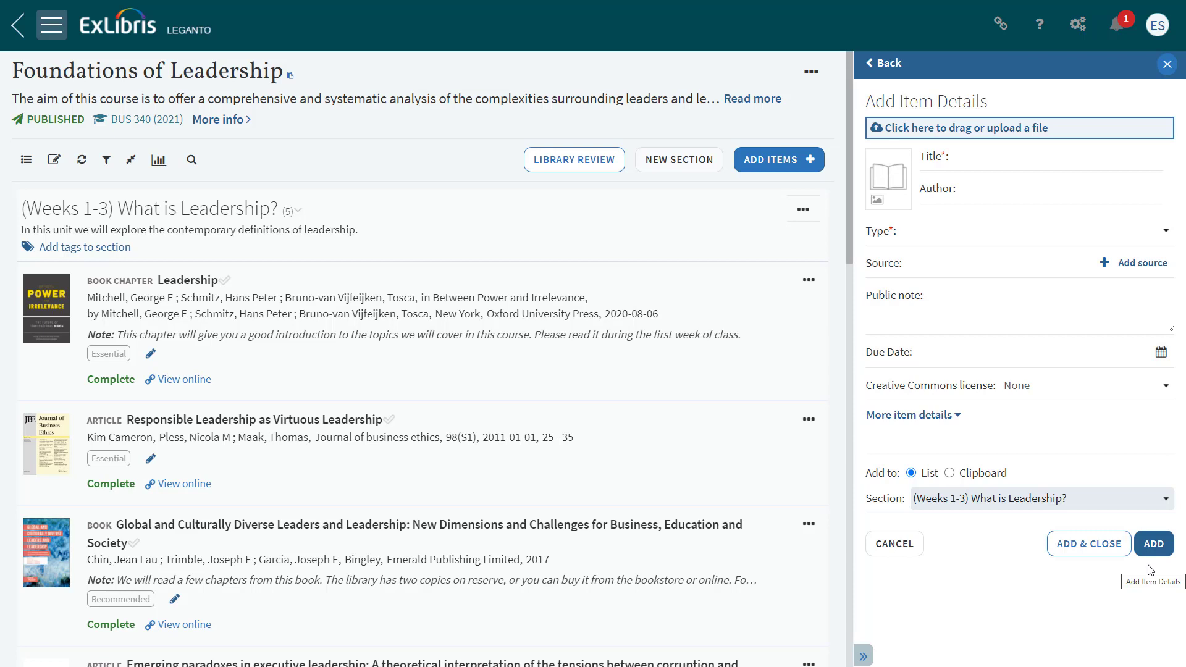
mouse_move(885, 63)
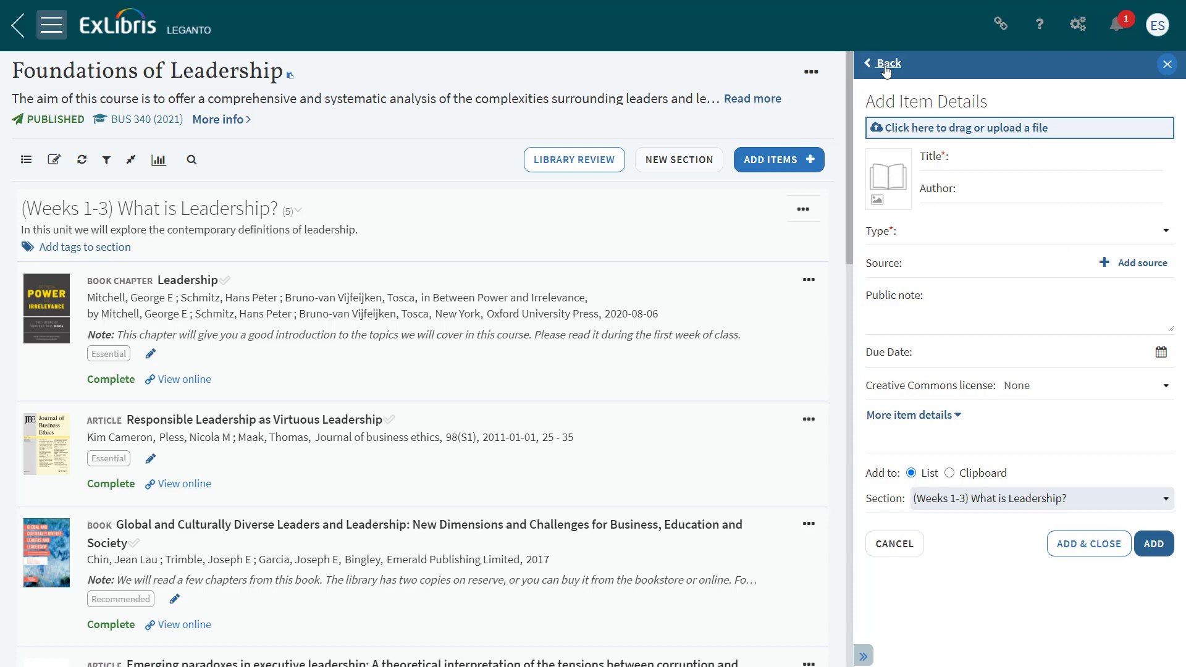
- Abandon the blank form and return to the item source choices
left_click(887, 63)
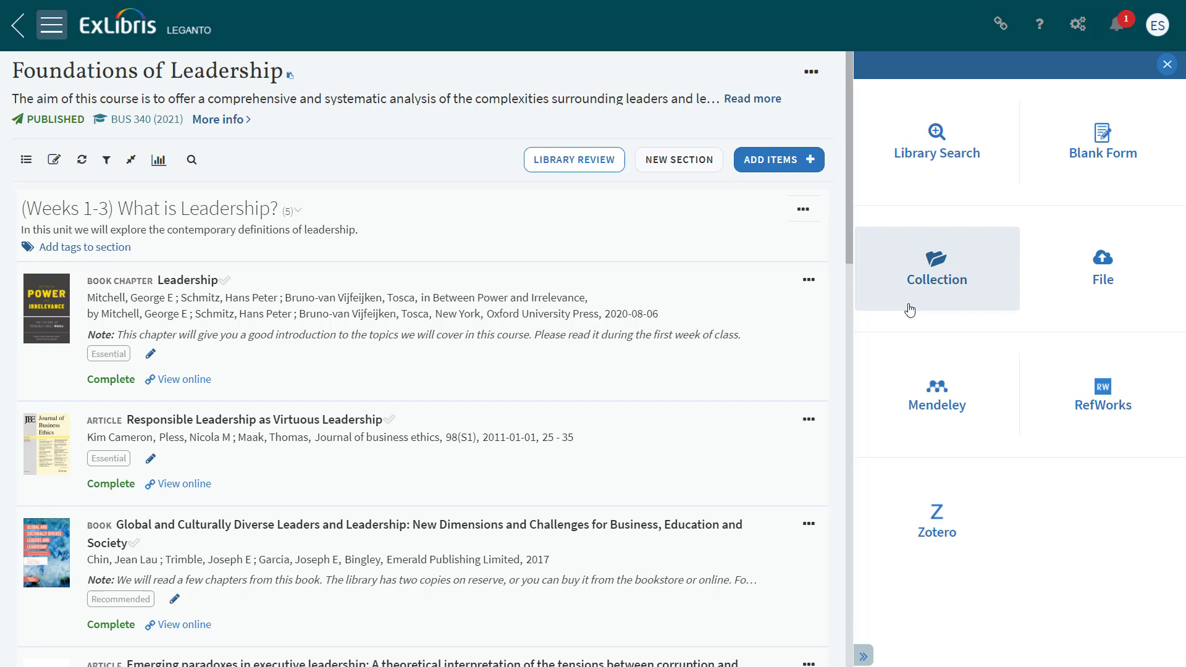
mouse_move(1093, 333)
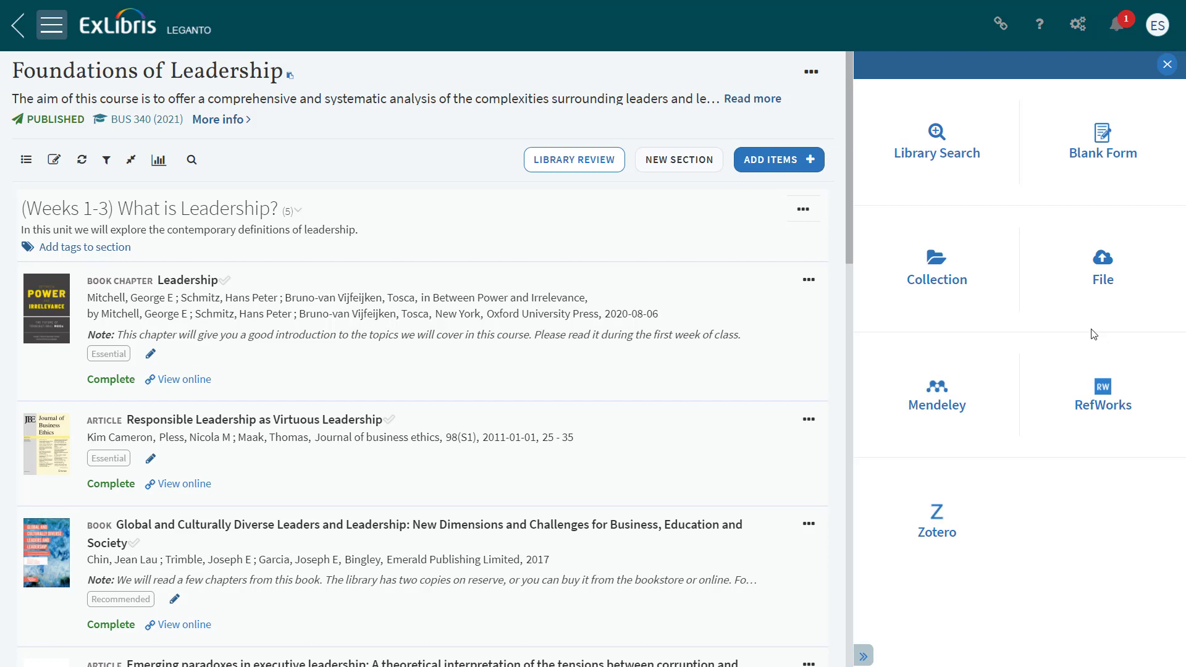
mouse_move(1093, 320)
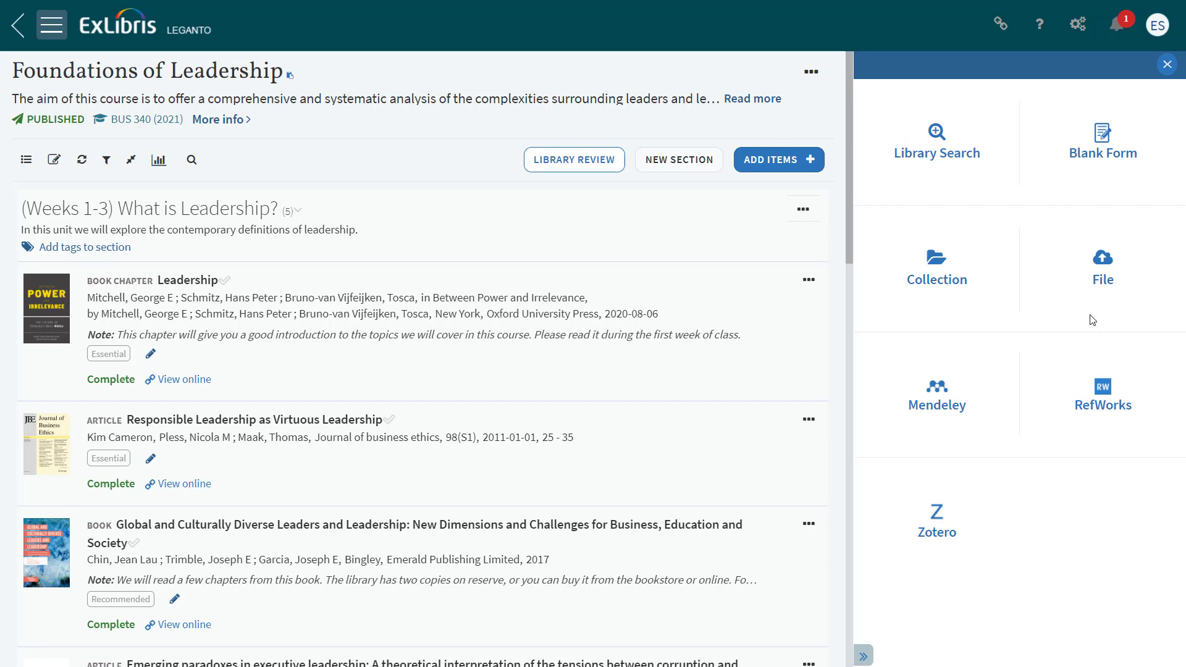
- Upload the PDF article "It Was Like We Were All Equal" and add it to Weeks 1-3
left_click(1102, 264)
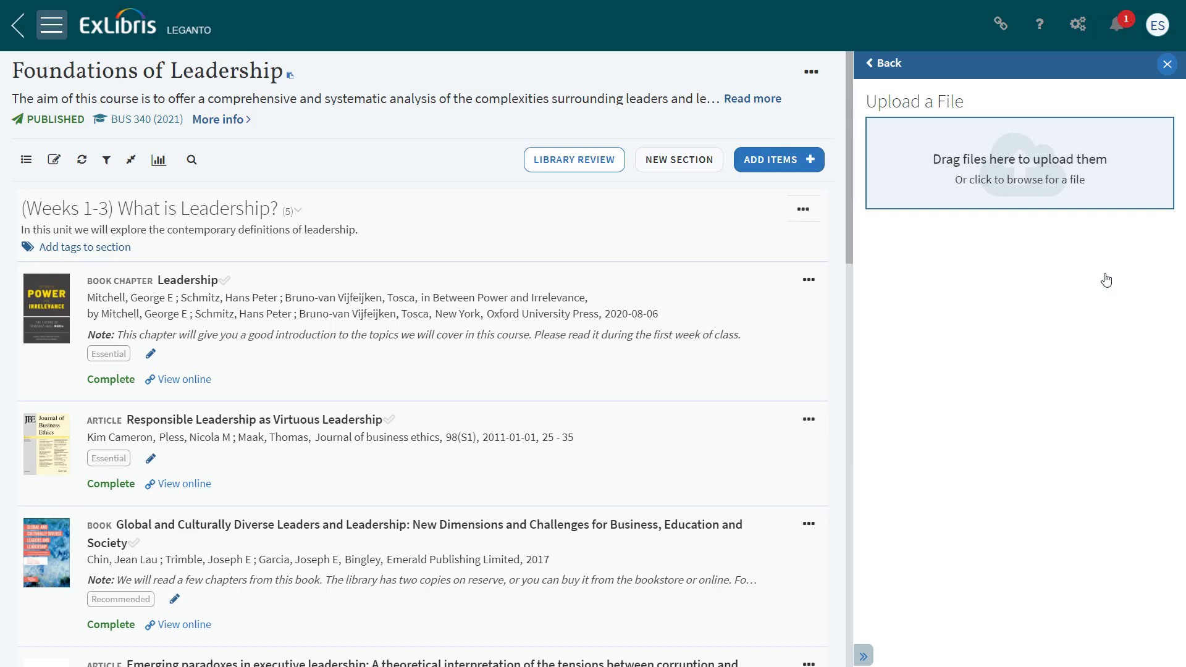
mouse_move(1105, 278)
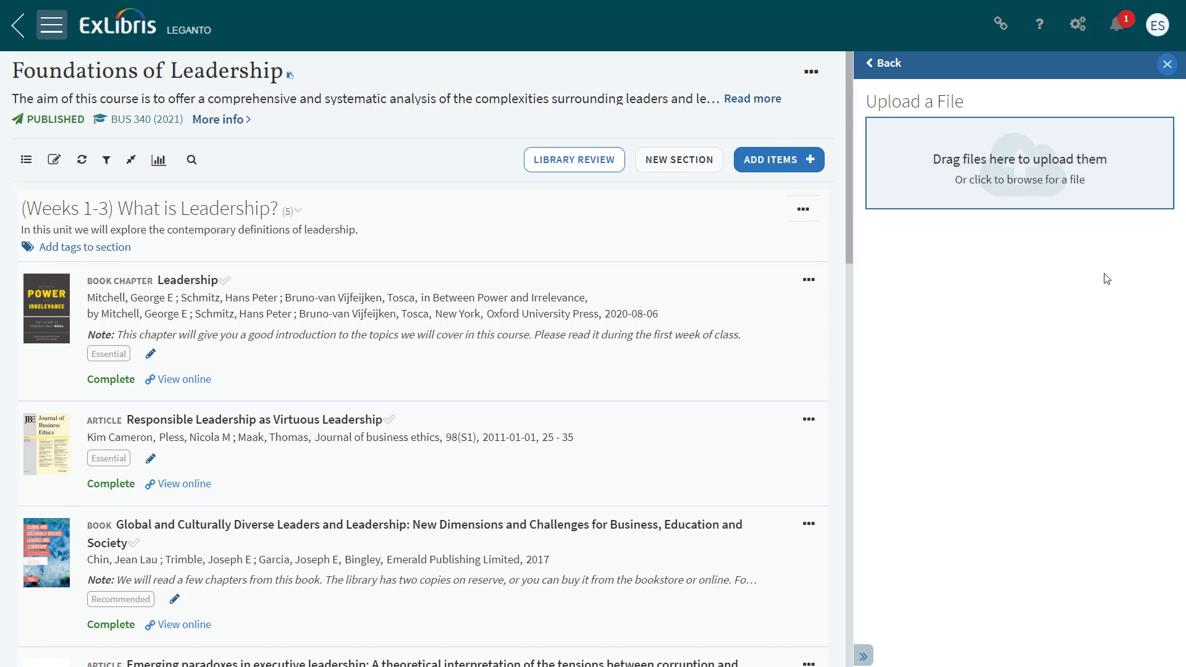
mouse_move(1092, 182)
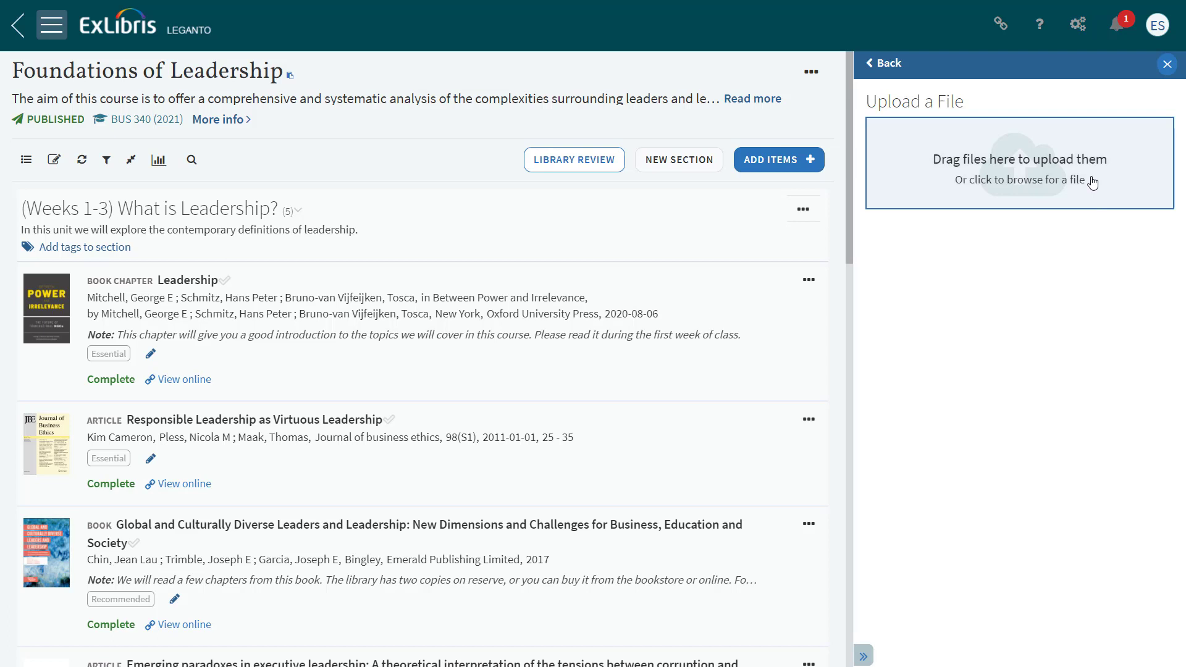
left_click(1019, 180)
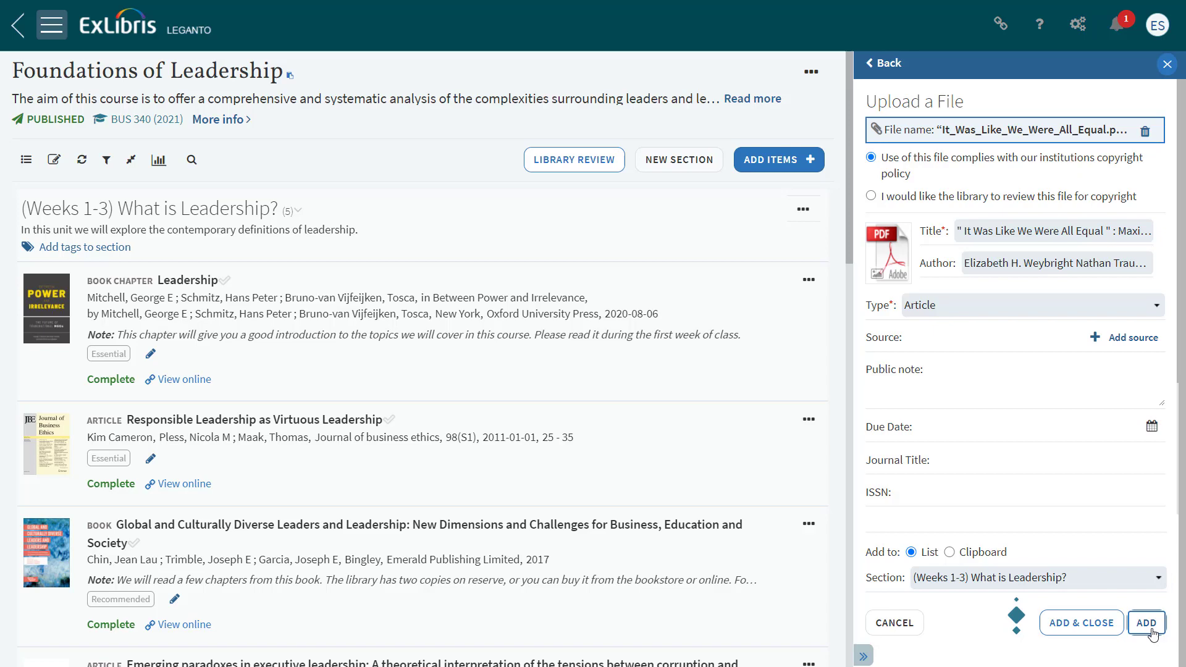
left_click(1147, 623)
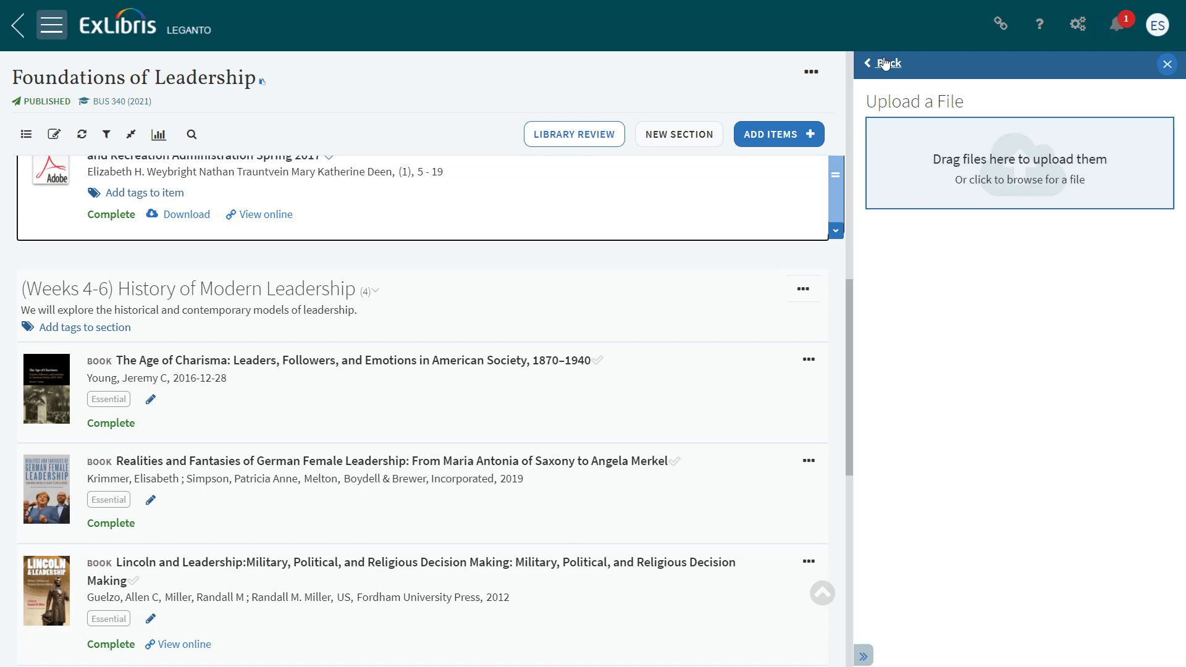
- Browse the saved RefWorks references, then close the Add Items pane
left_click(887, 63)
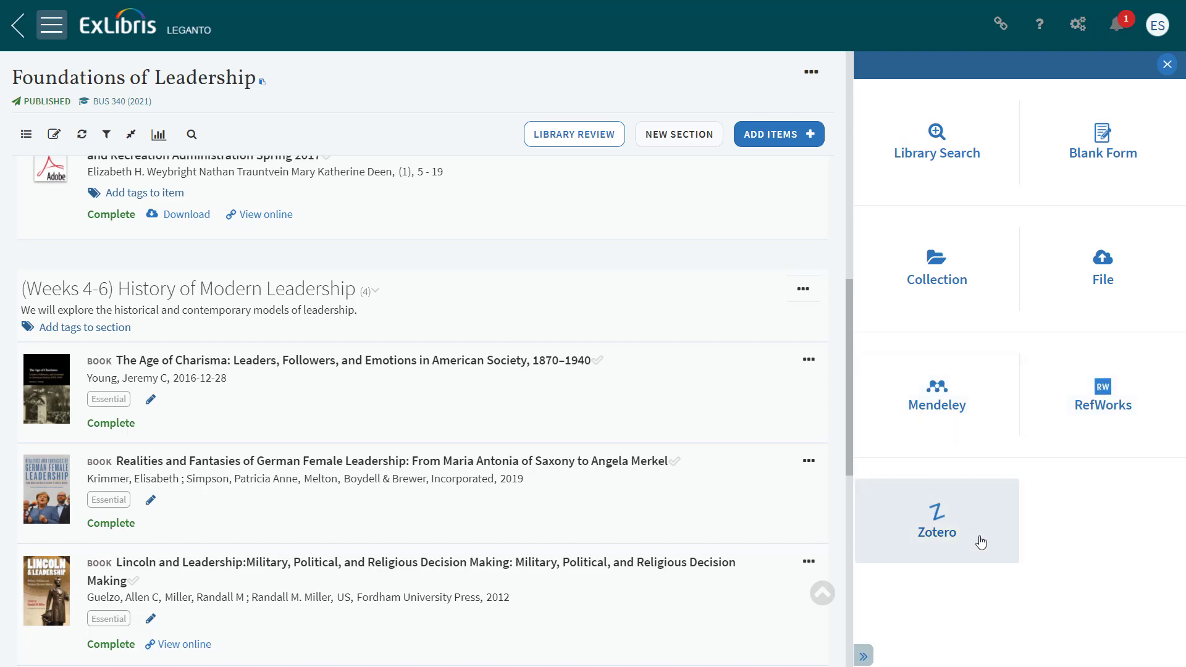
mouse_move(982, 540)
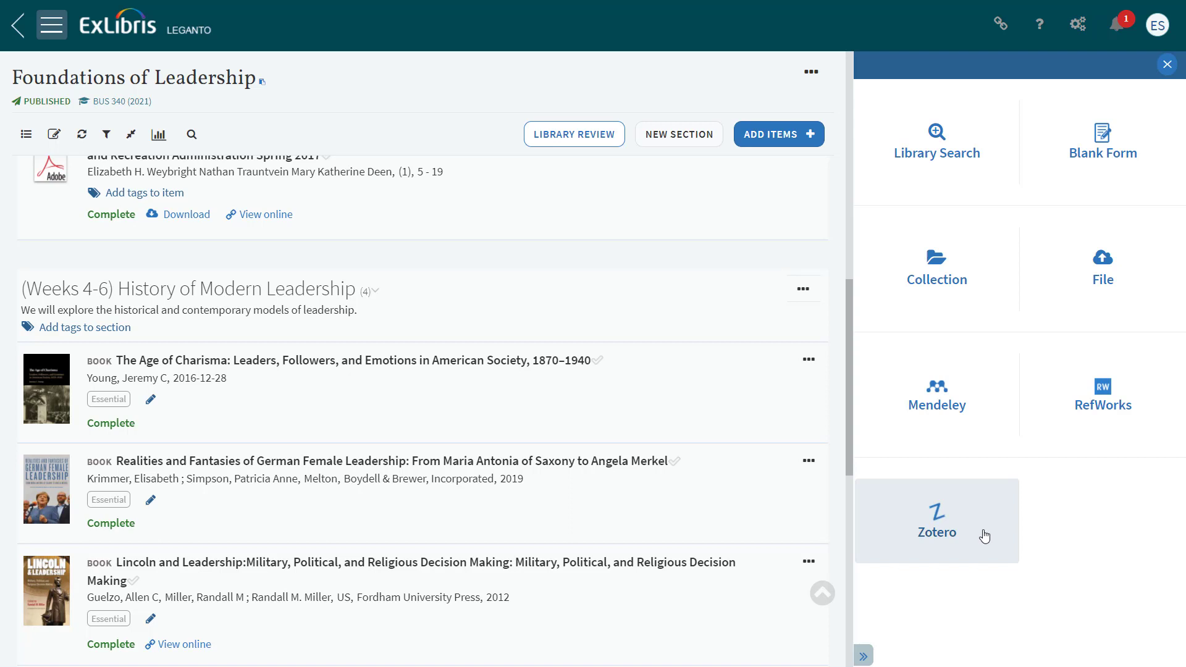
left_click(1102, 393)
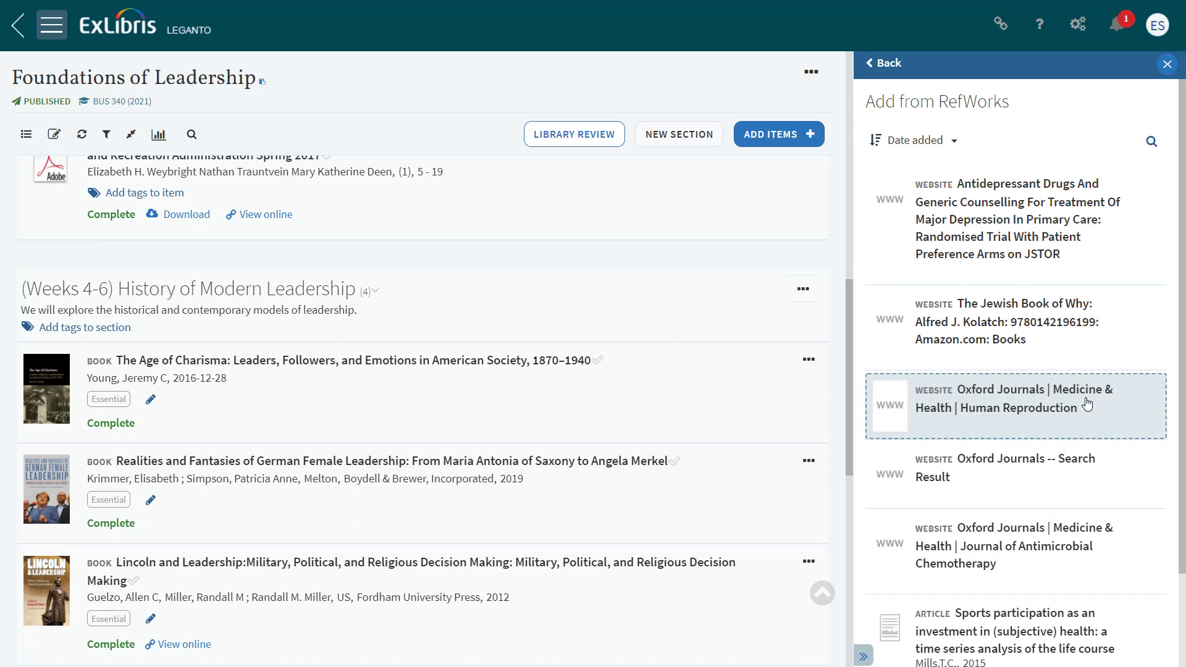
left_click(1014, 321)
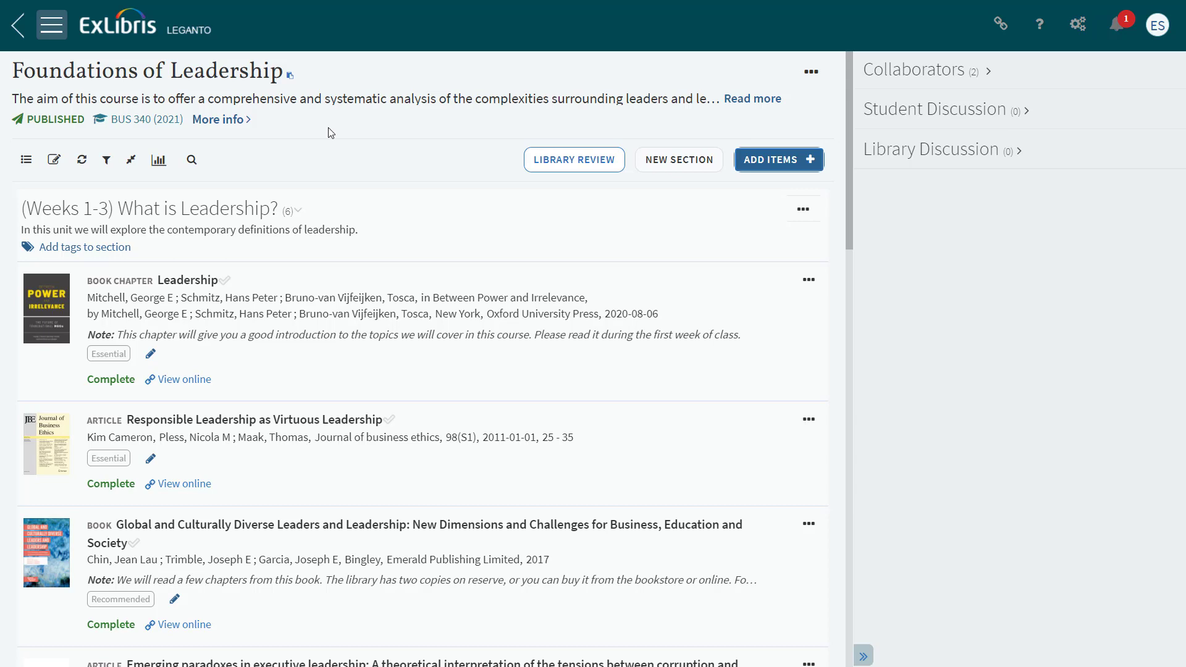
left_click(216, 119)
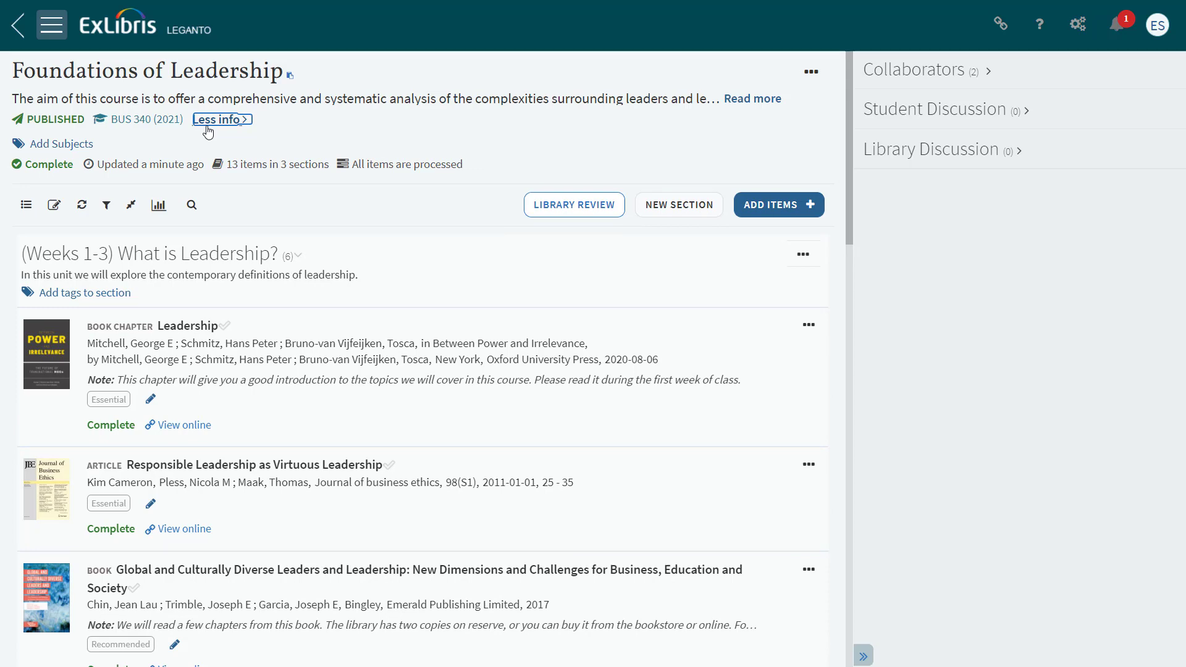
left_click(220, 120)
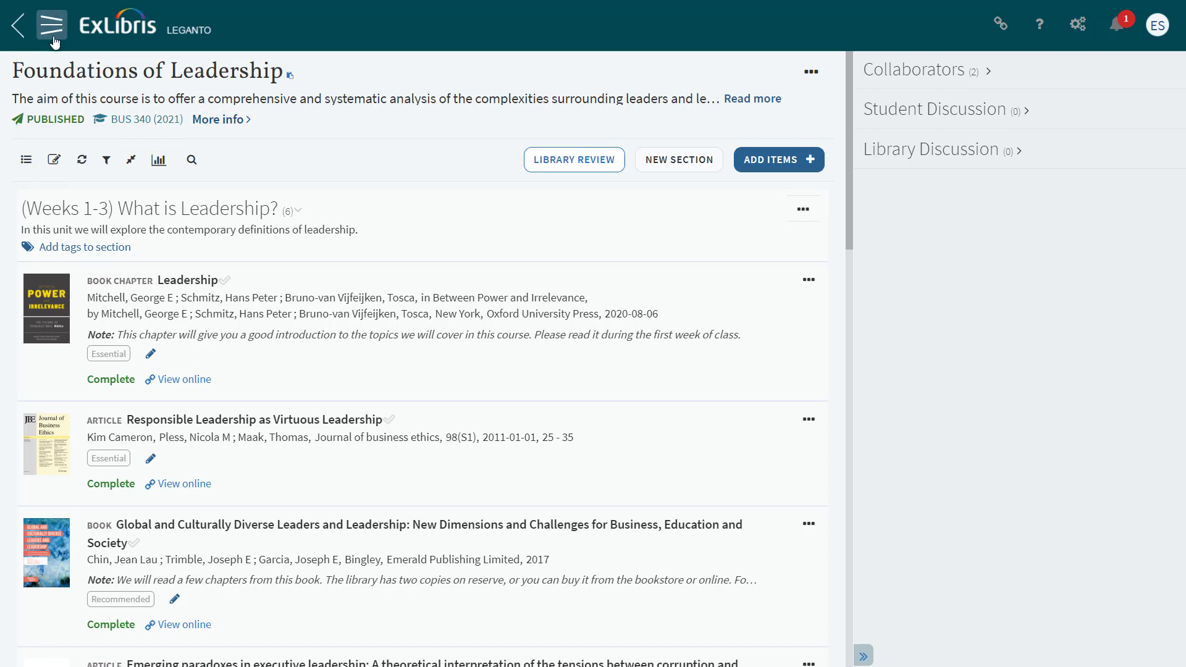
- Show the main navigation menu with Lists, Collection and Find Lists
left_click(52, 25)
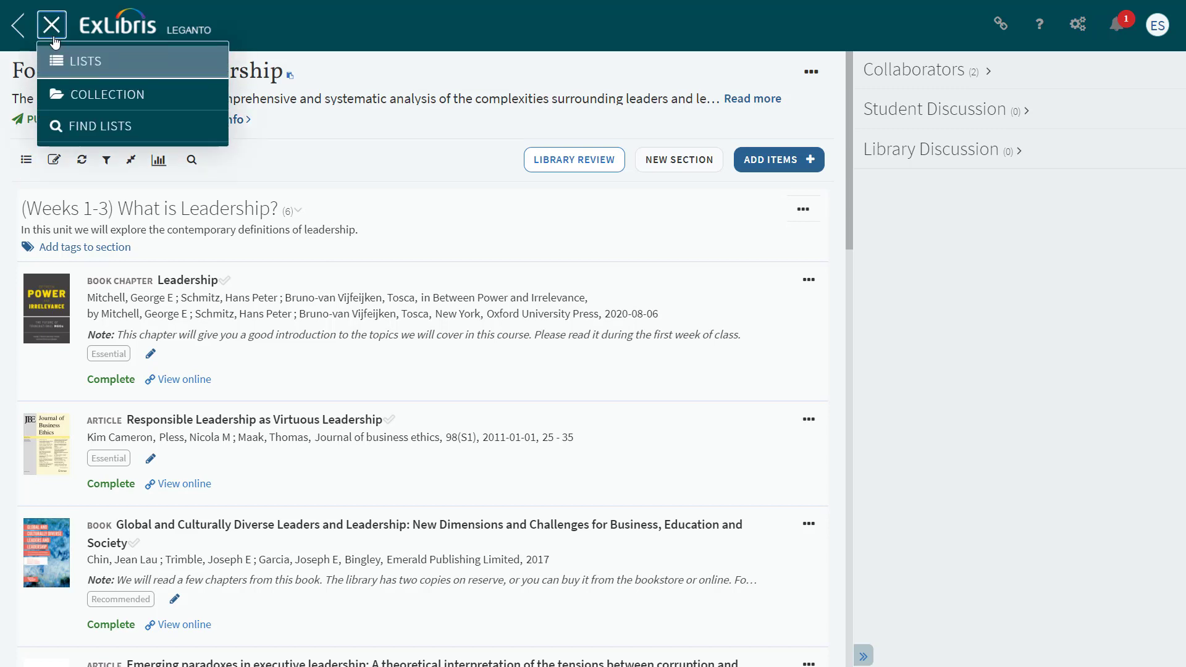
mouse_move(68, 75)
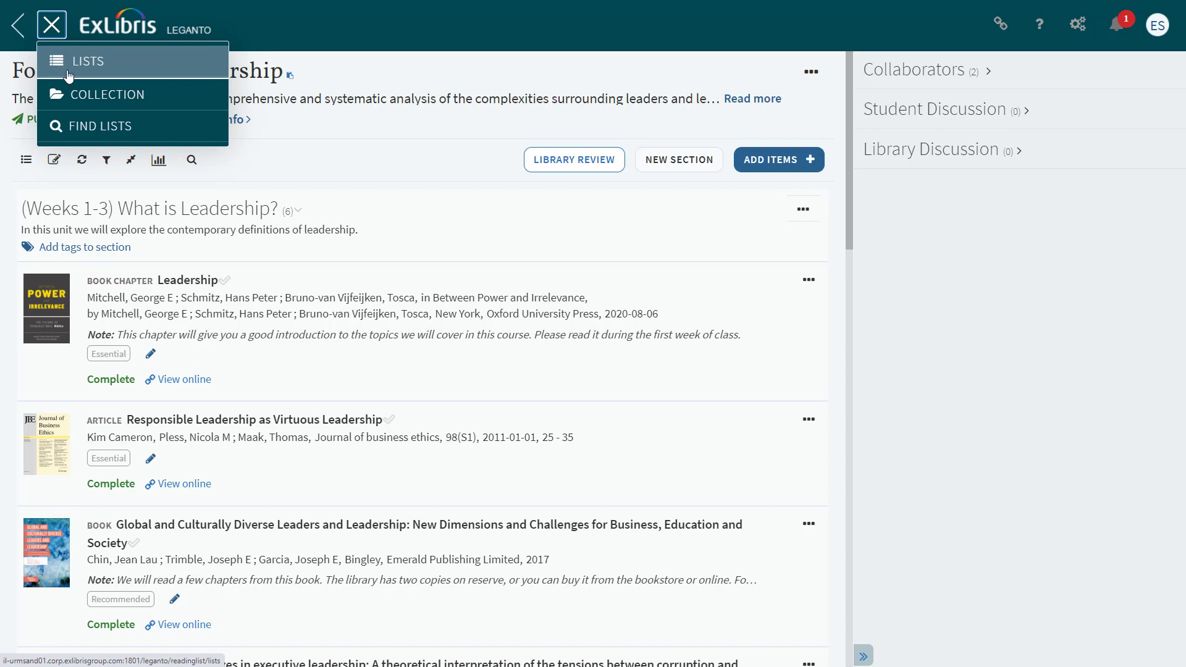
mouse_move(100, 126)
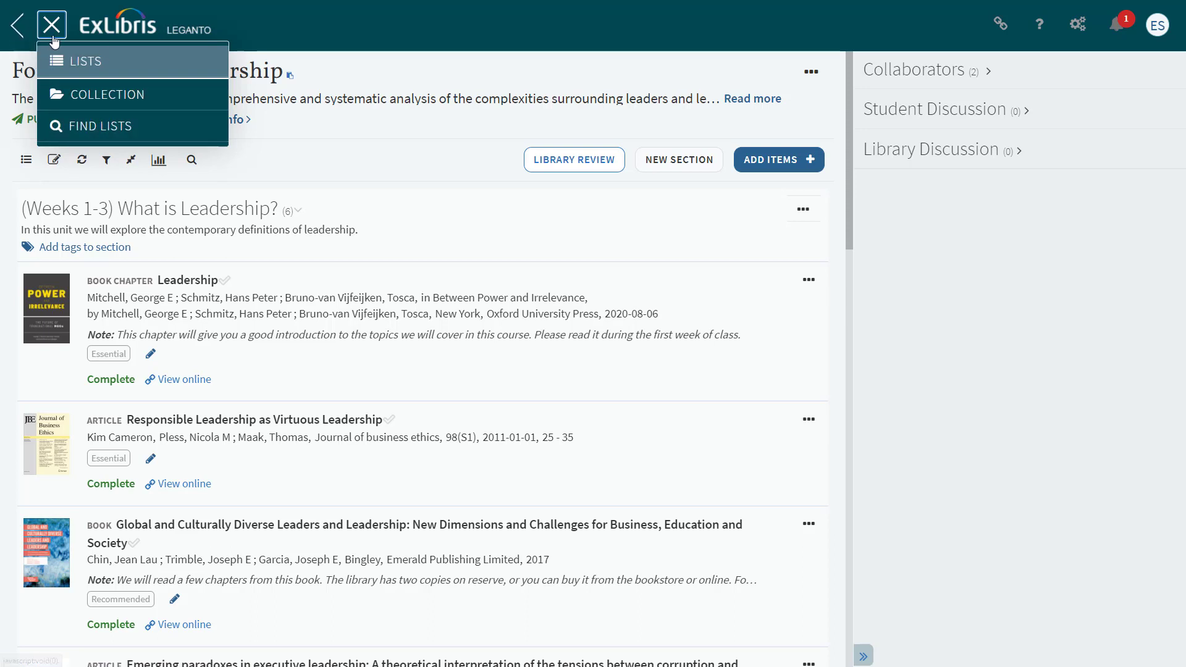
mouse_move(52, 25)
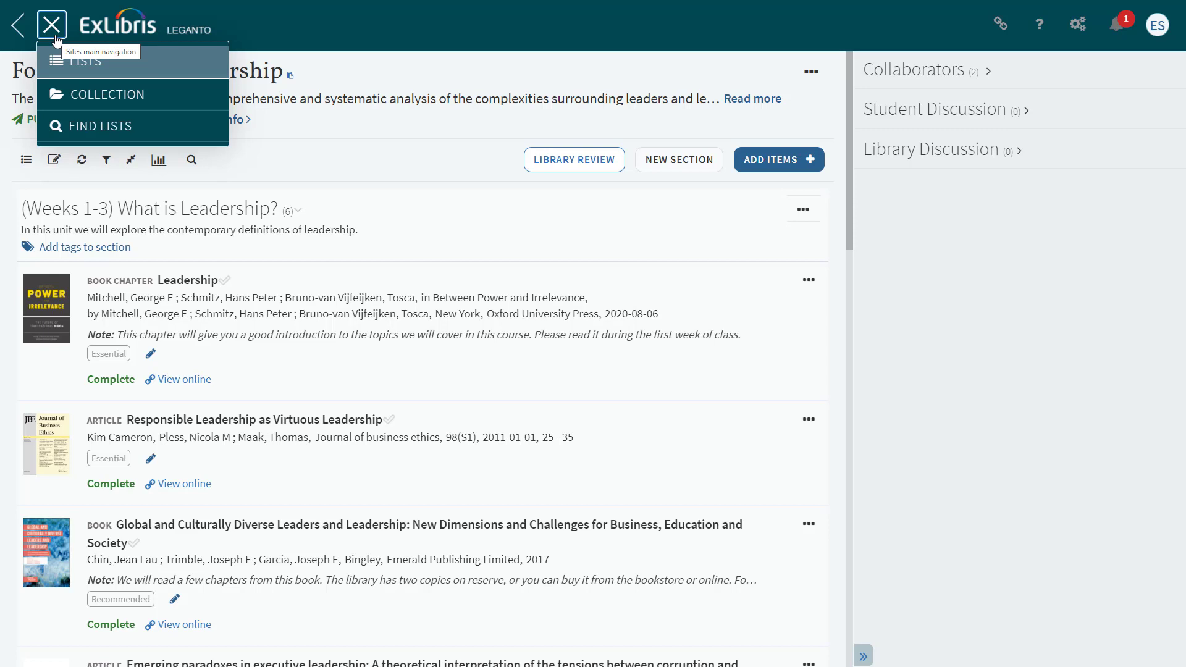
mouse_move(306, 156)
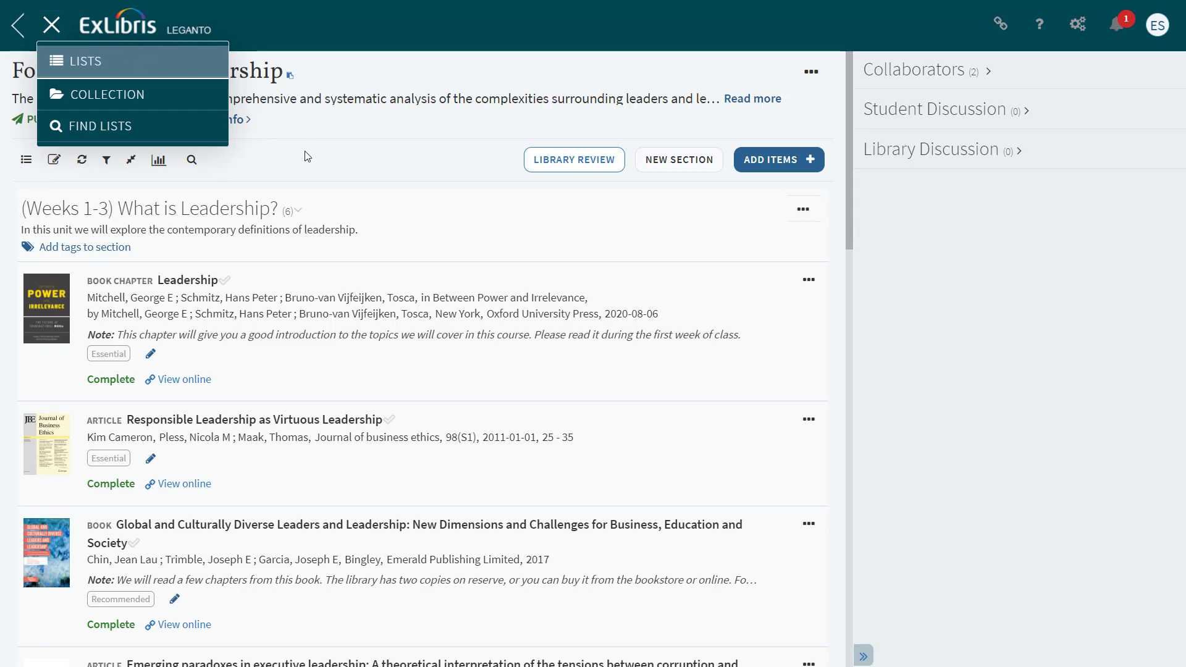